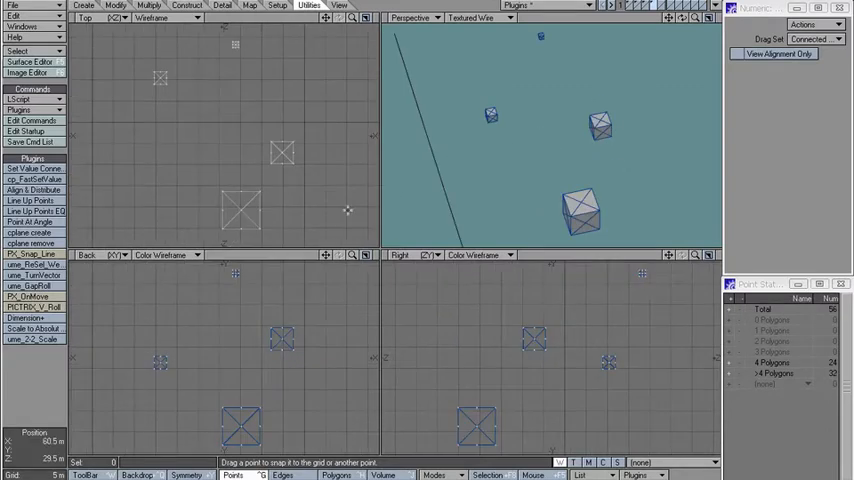
Set the transform axis and mode, then select one corner point of the large box
click(337, 475)
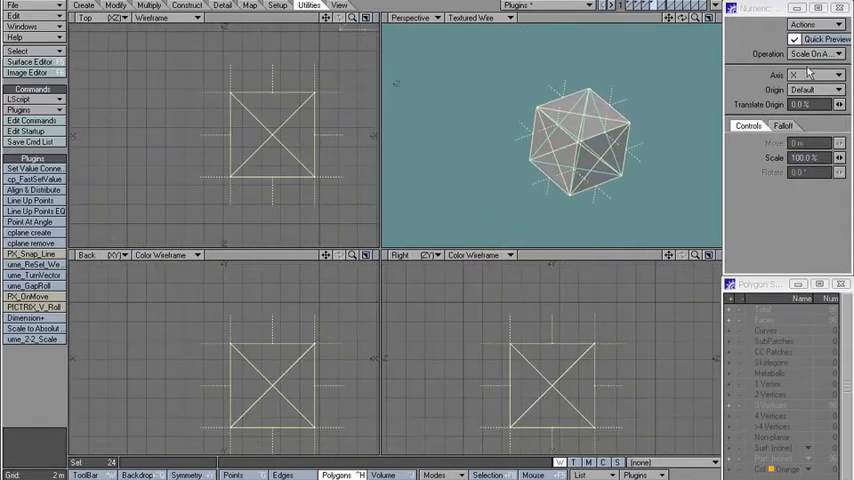
click(594, 151)
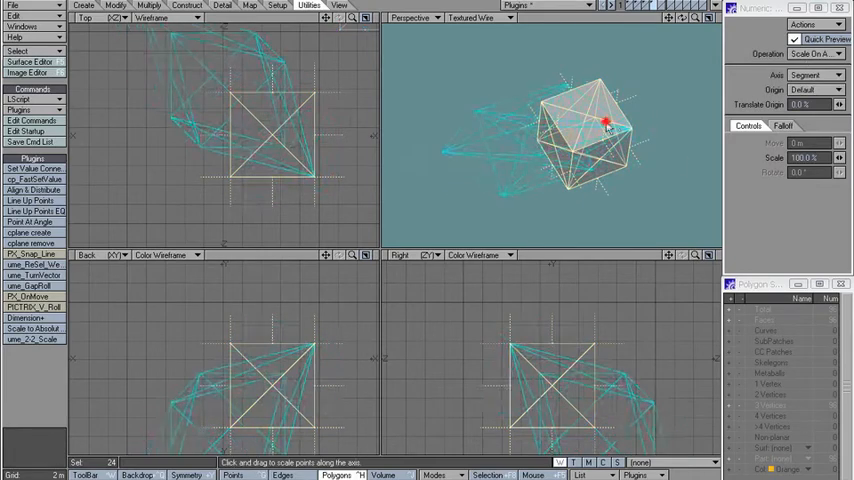
click(810, 54)
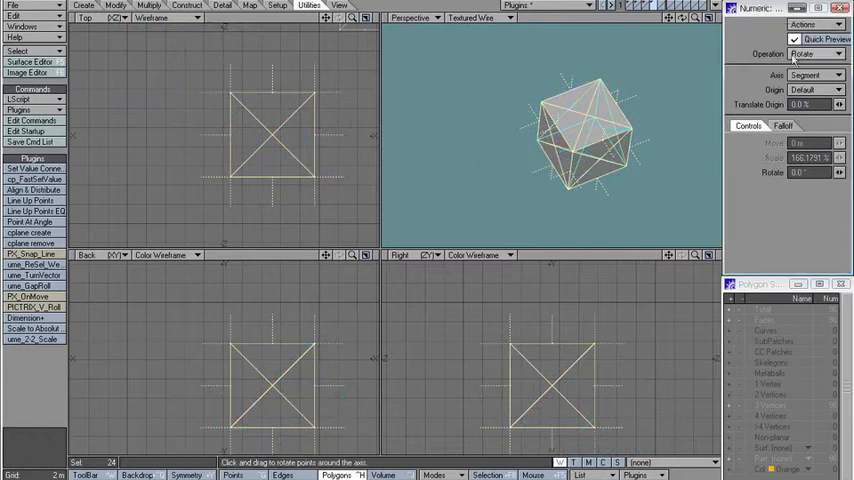
click(810, 54)
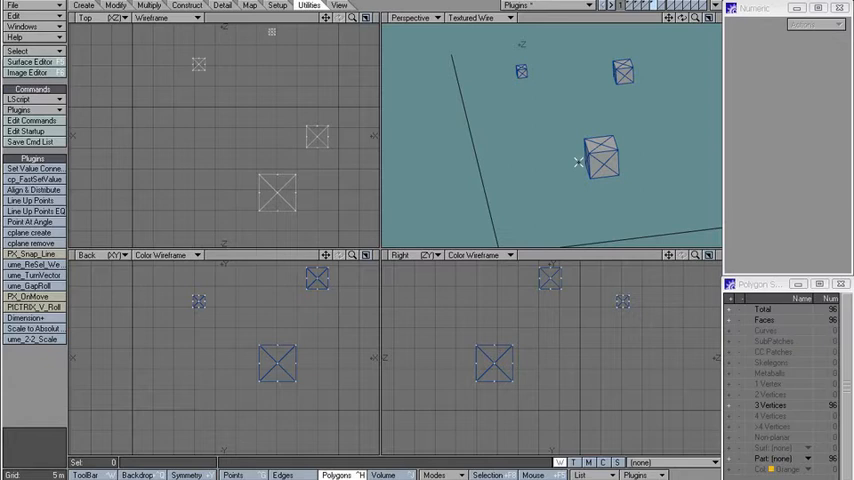
mouse_move(531, 135)
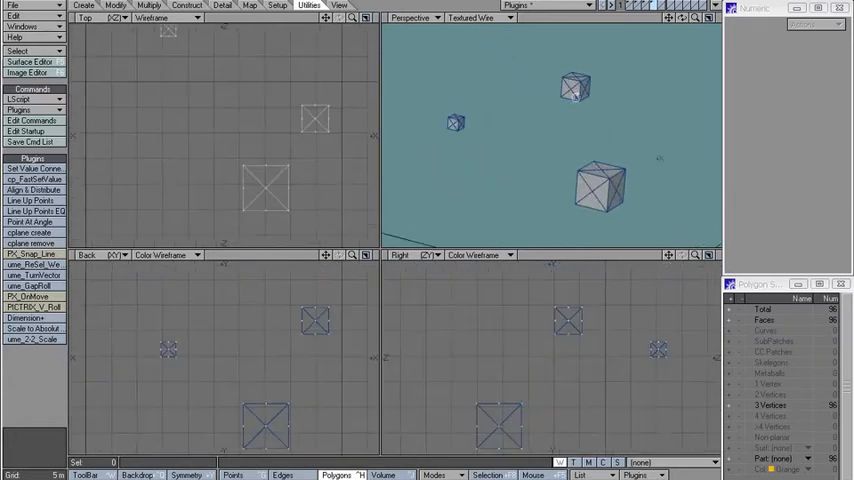
click(36, 168)
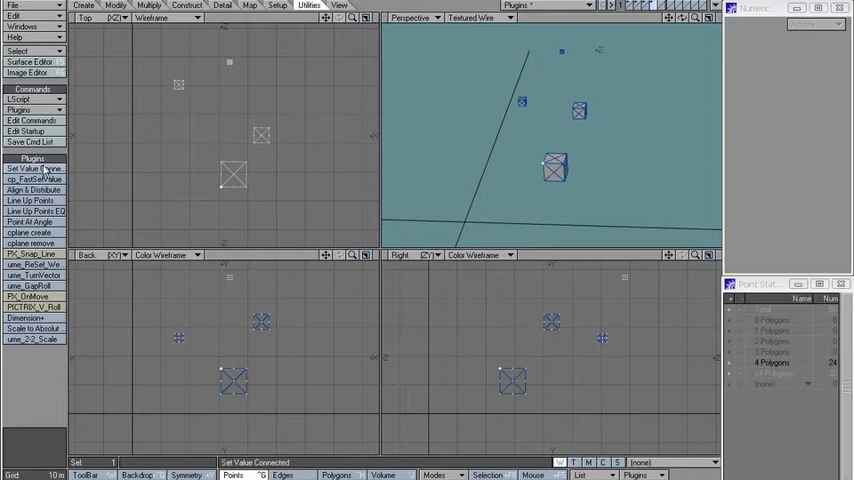
Apply Set Value Connected with X 0.0, Y 5.0 and Z 0.0
click(35, 168)
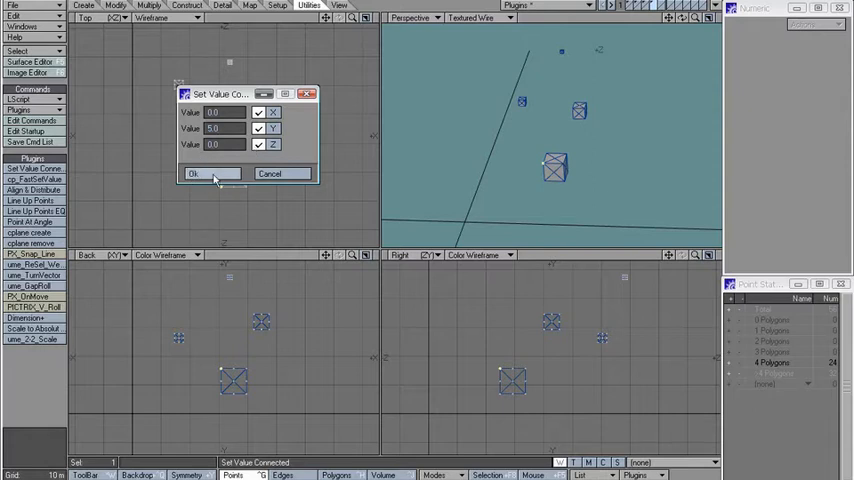
click(194, 173)
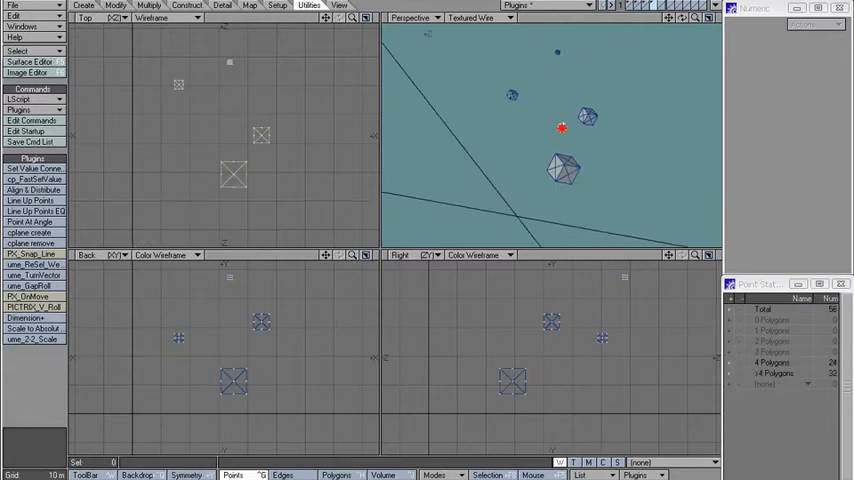
click(33, 179)
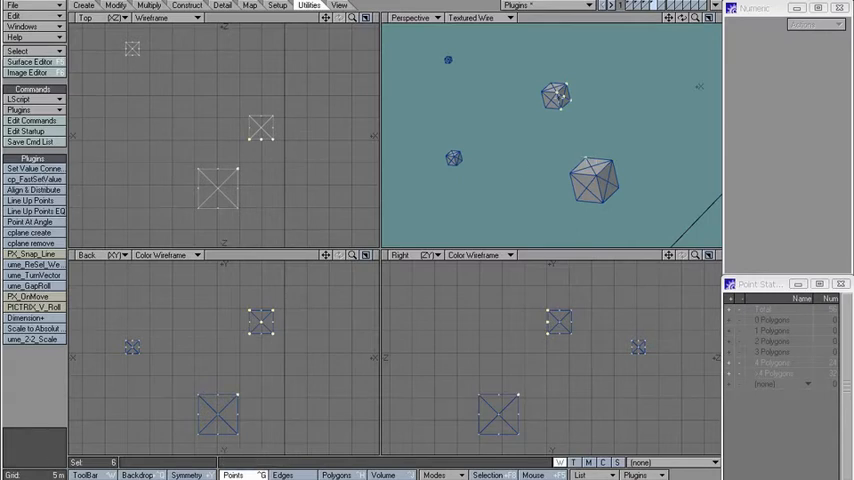
click(33, 190)
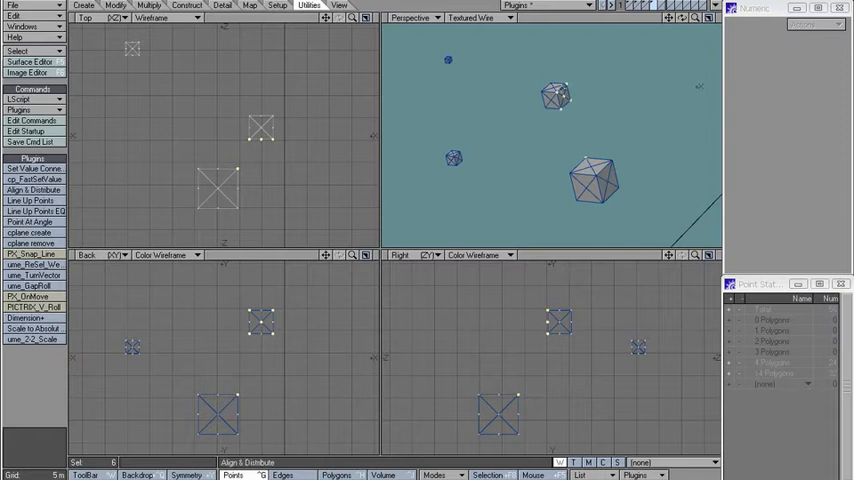
click(30, 200)
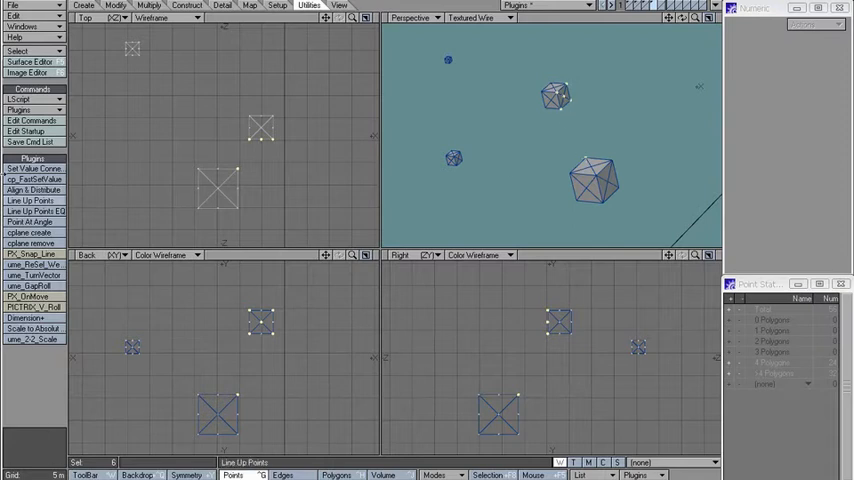
click(34, 179)
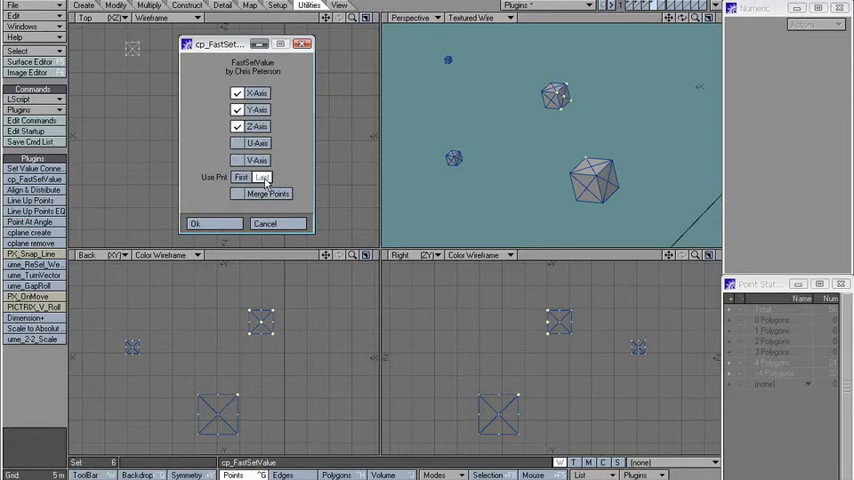
click(195, 223)
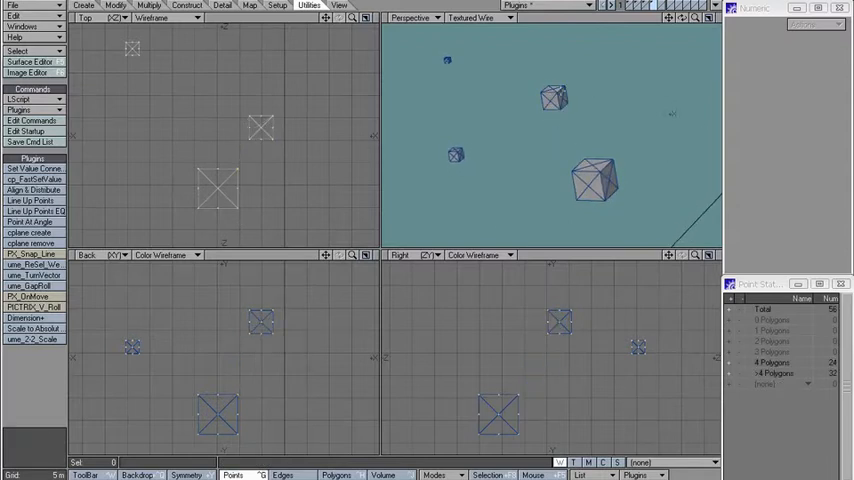
click(553, 98)
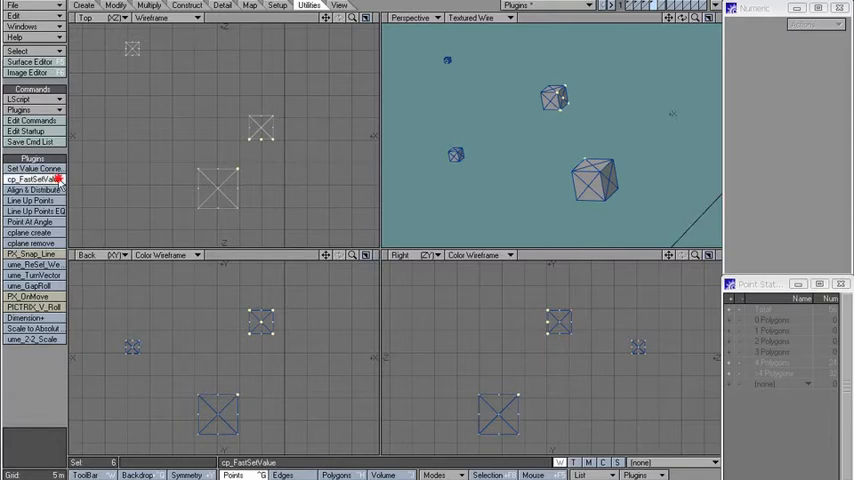
click(35, 179)
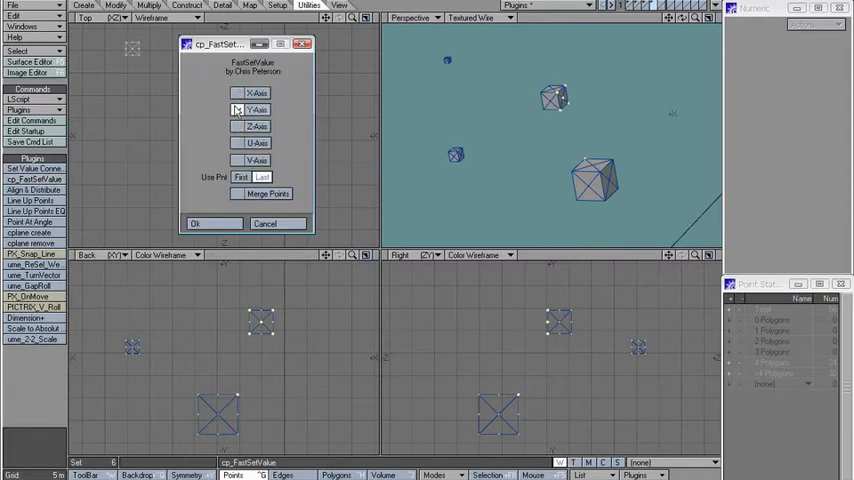
click(237, 126)
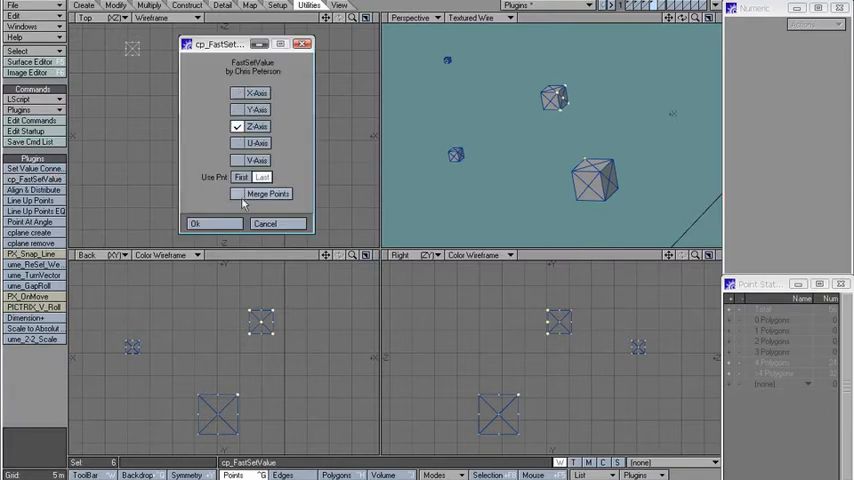
click(195, 223)
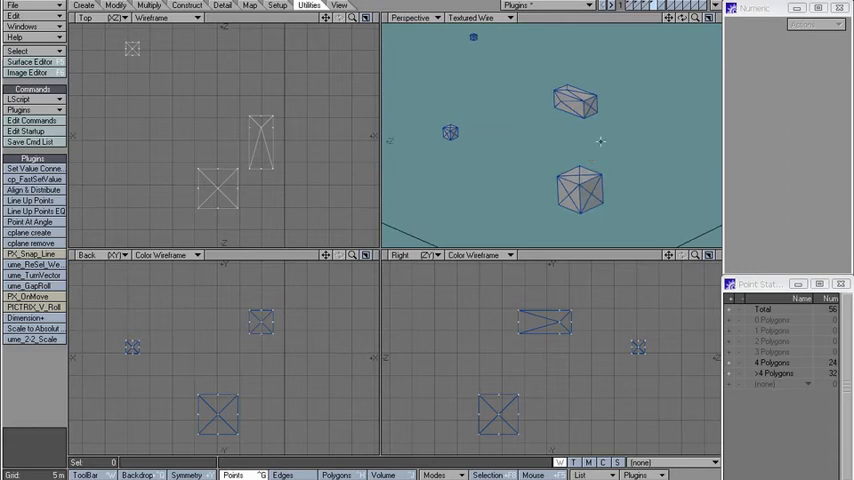
click(575, 100)
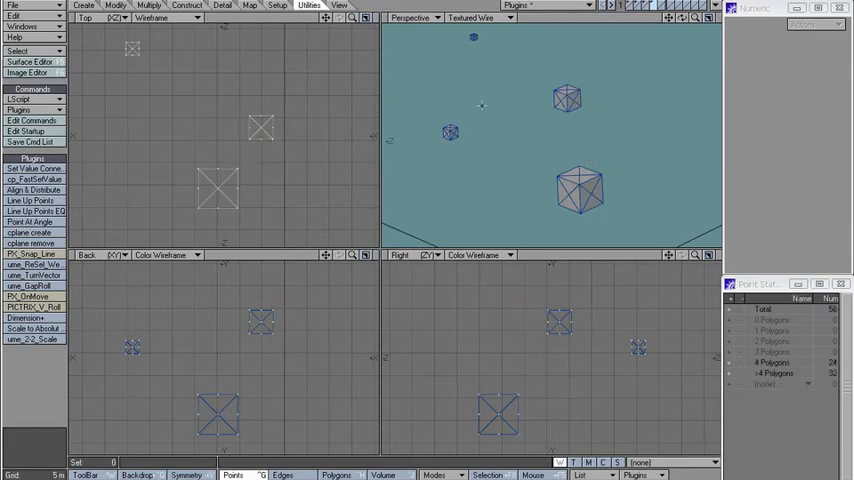
click(30, 190)
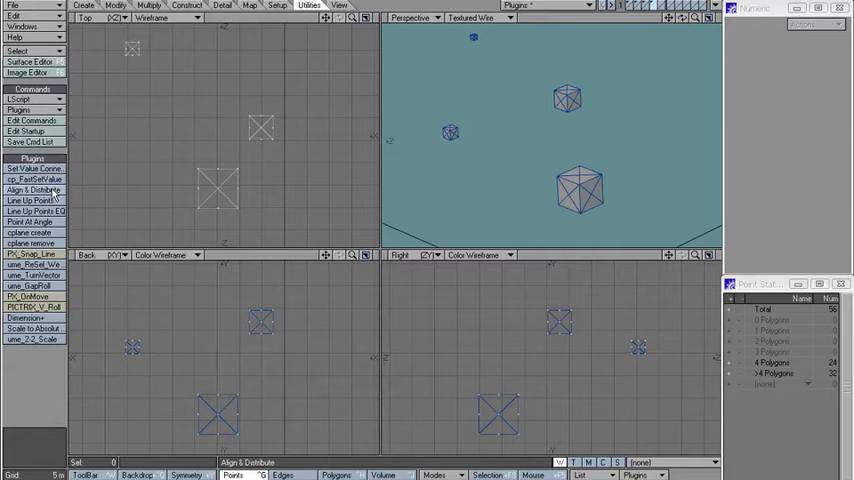
Apply an Align & Distribute alignment to the four boxes
click(33, 190)
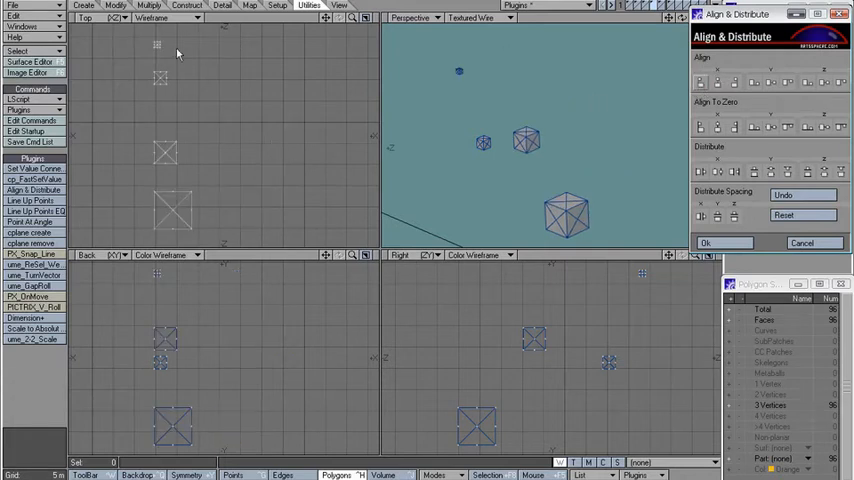
click(733, 82)
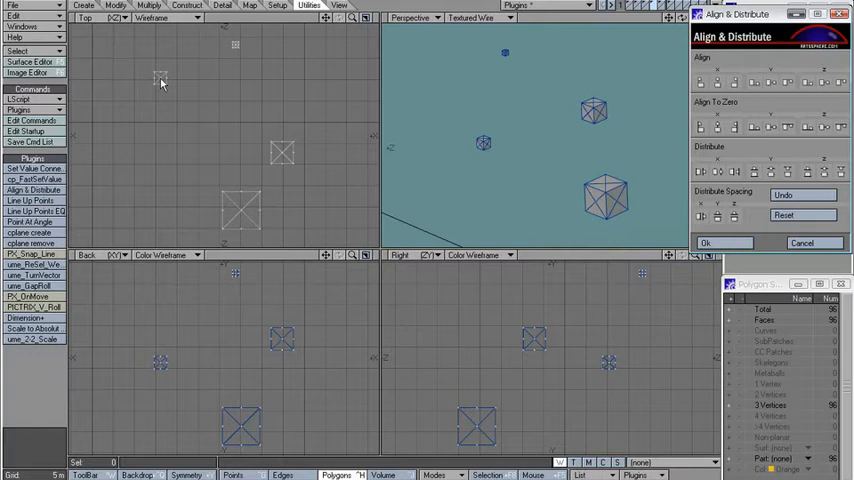
mouse_move(233, 49)
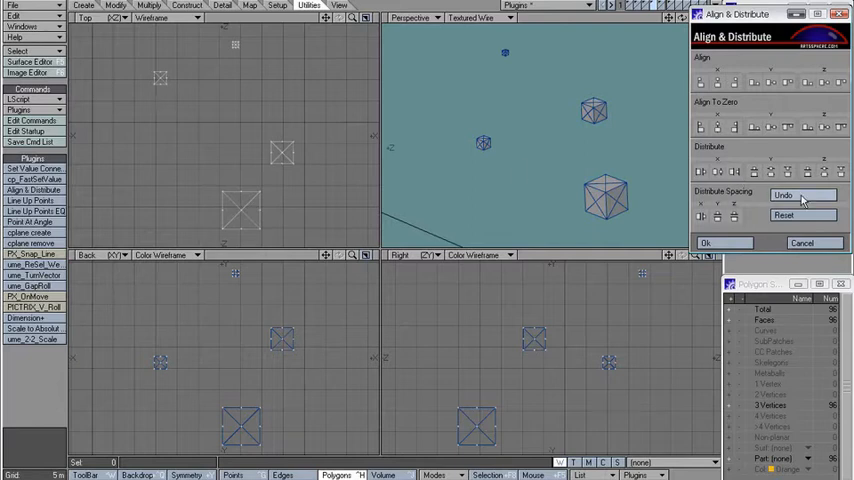
Undo the last Align & Distribute step on the test cubes
click(718, 171)
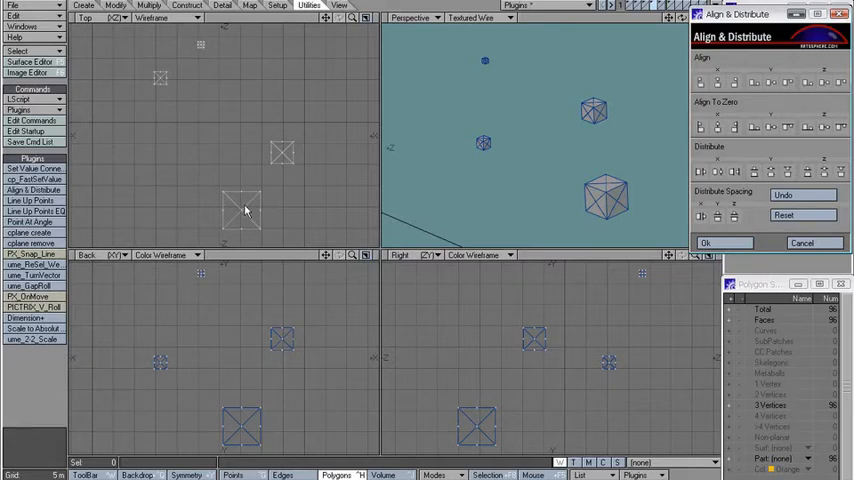
mouse_move(155, 82)
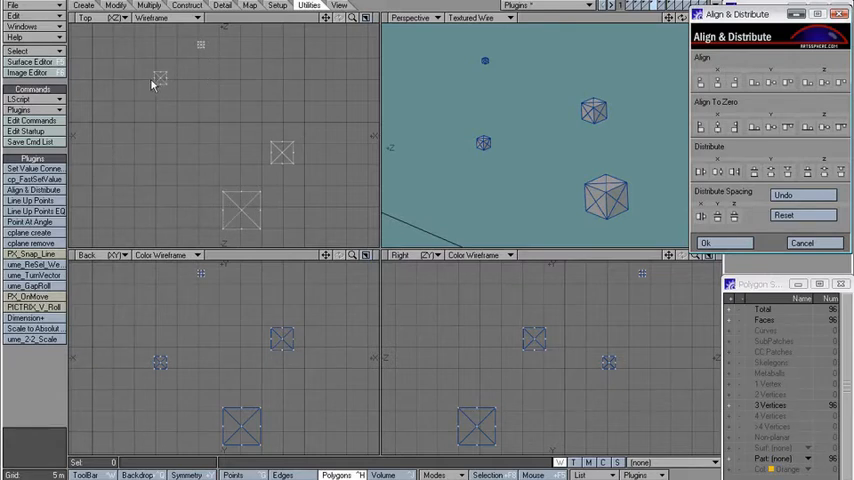
mouse_move(197, 80)
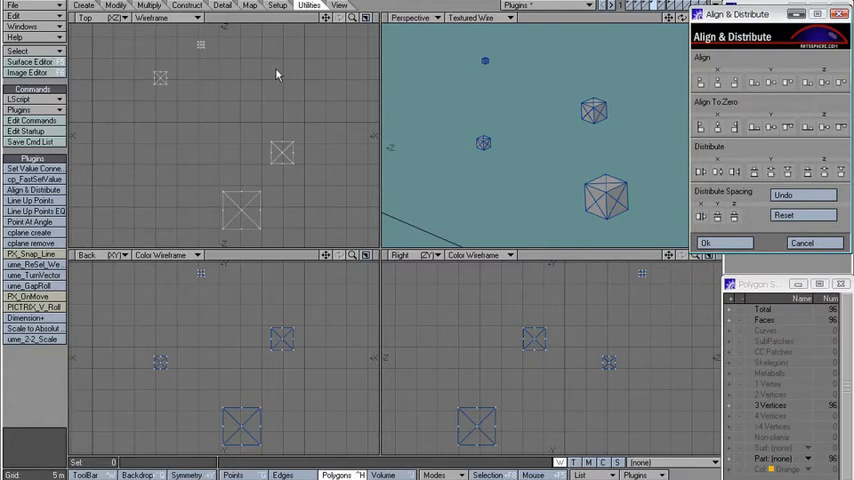
mouse_move(695, 210)
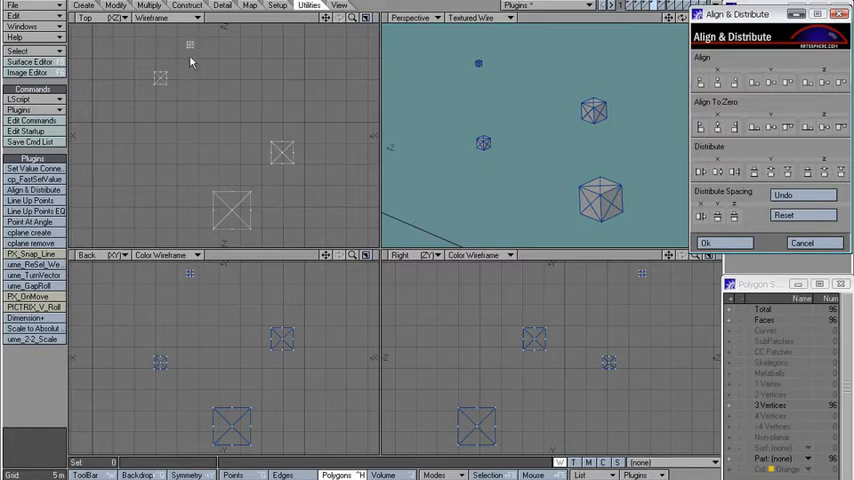
mouse_move(205, 69)
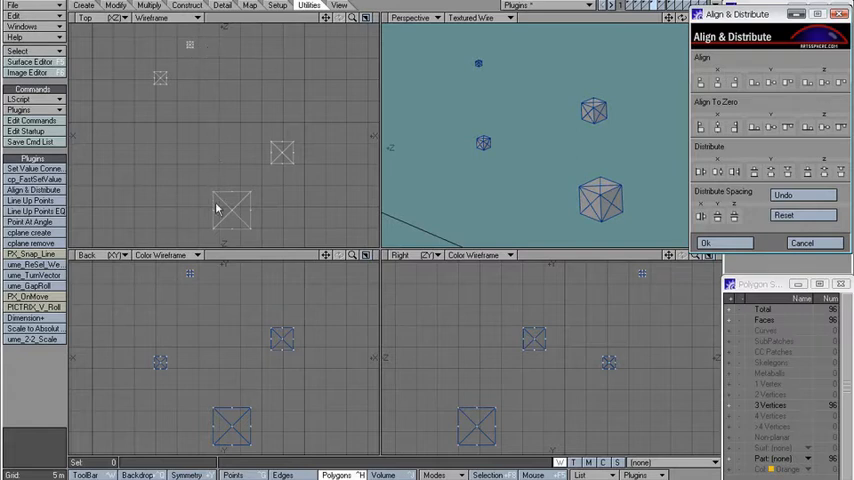
mouse_move(265, 196)
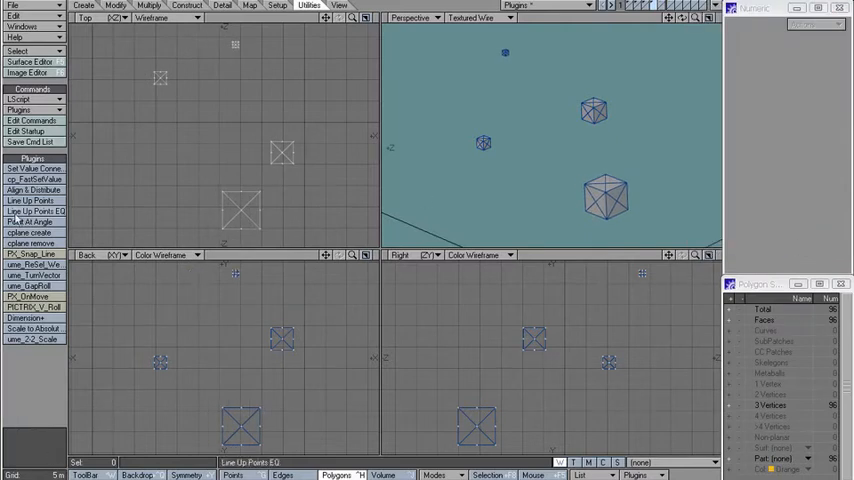
Load the head mesh beside the cube and switch to Points mode
click(35, 211)
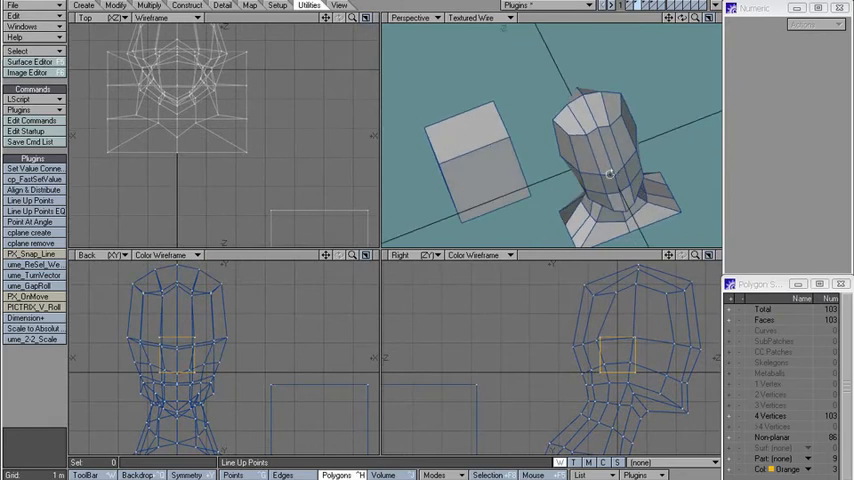
click(234, 474)
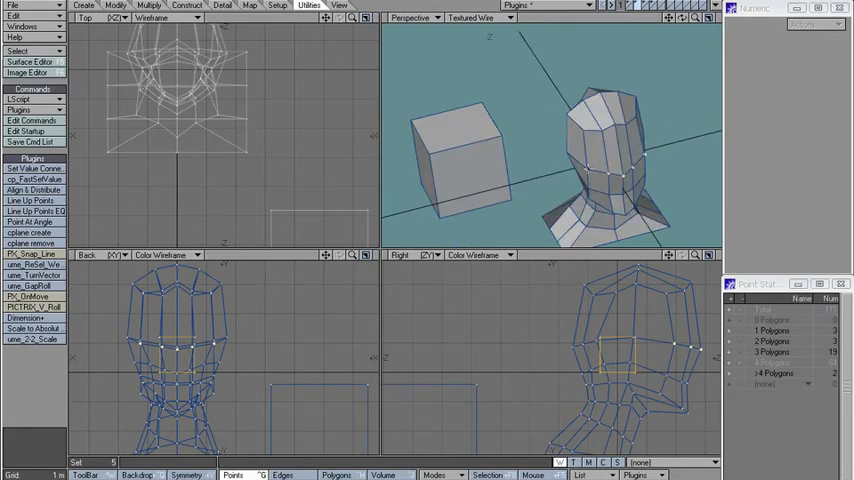
click(35, 179)
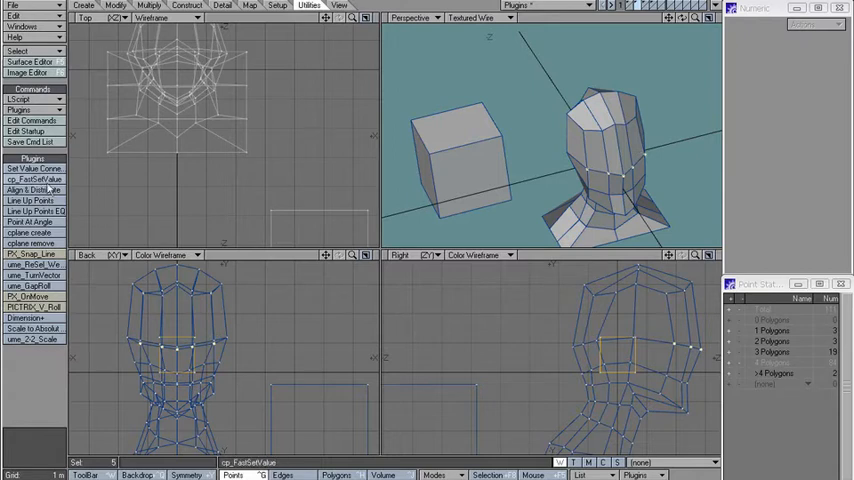
click(30, 200)
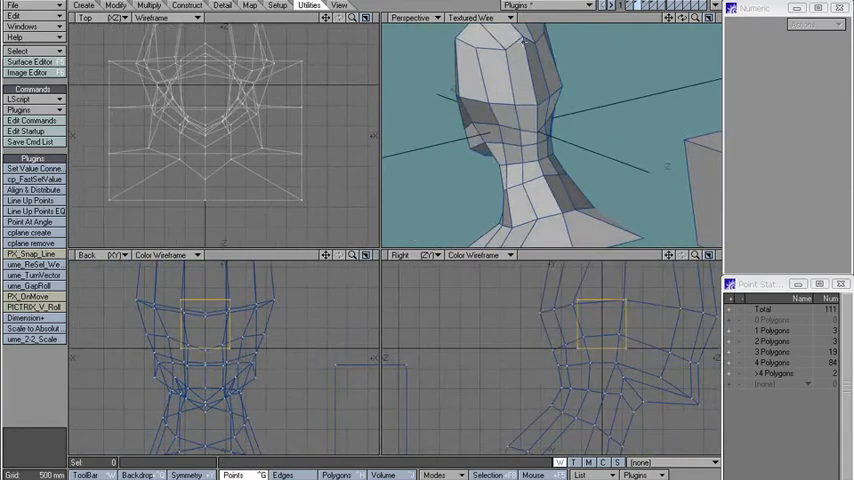
Pick the eight centre-line points and create a construction plane from them
click(537, 149)
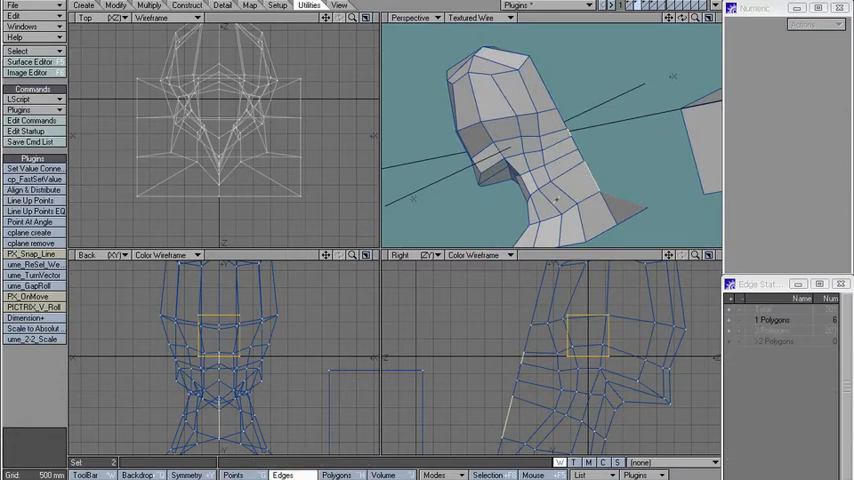
click(31, 232)
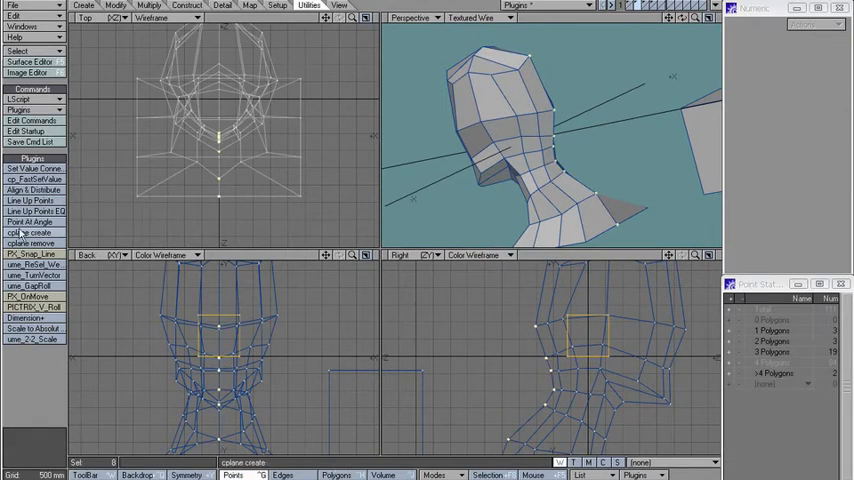
click(35, 211)
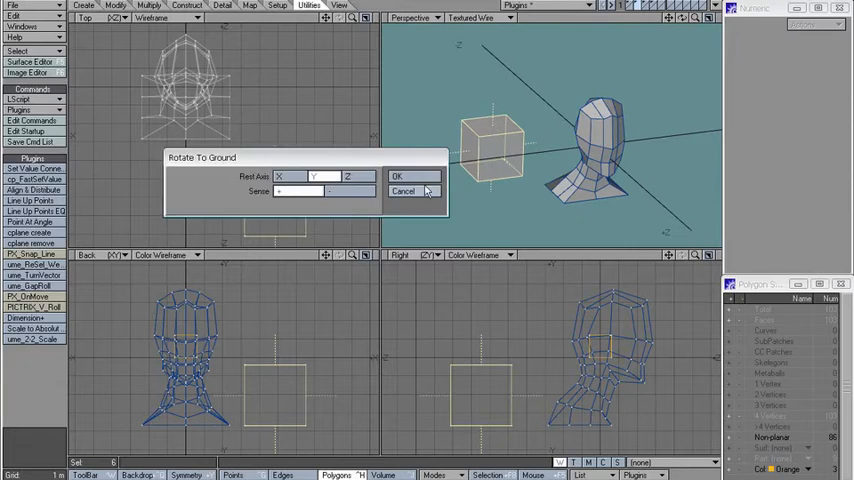
click(397, 176)
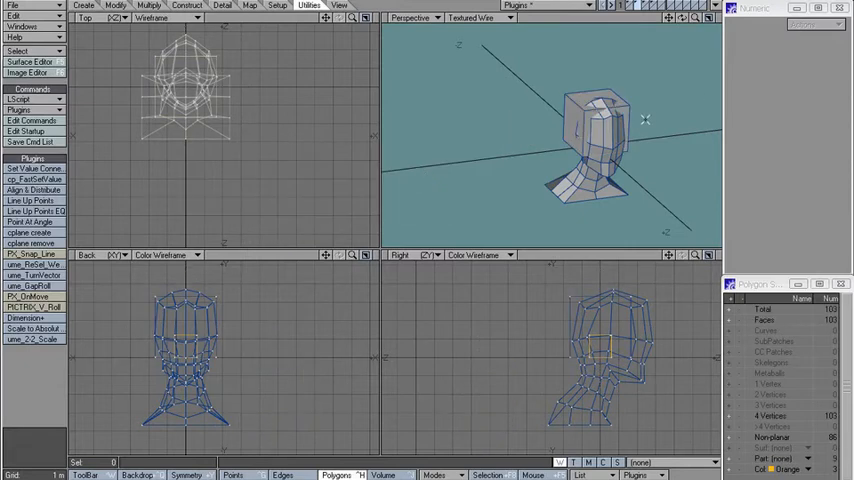
click(29, 232)
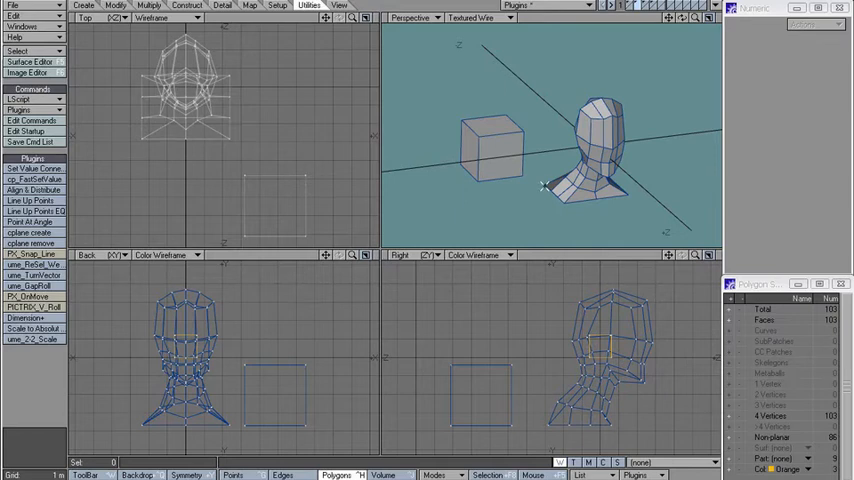
click(36, 211)
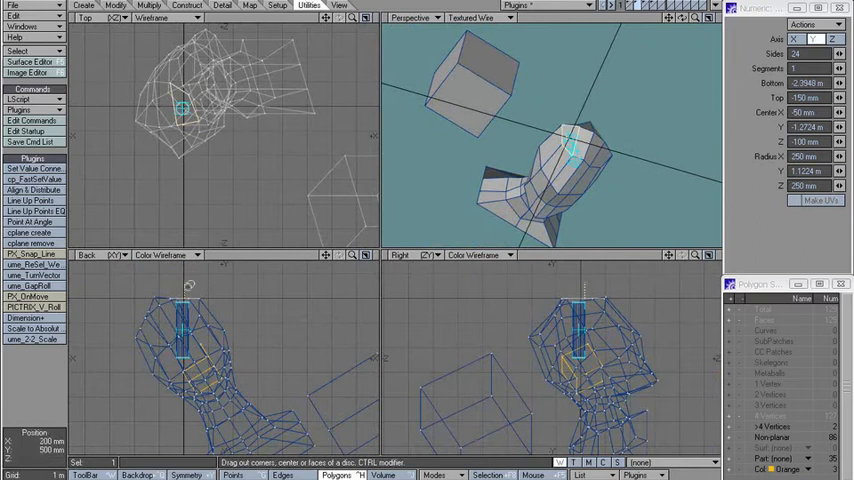
Run cplane remove so the head, cube and 24-sided horn stand upright again
click(31, 232)
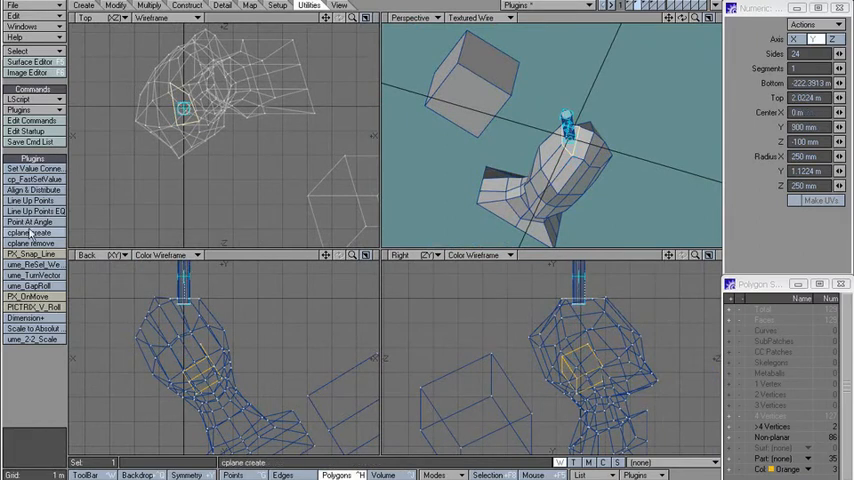
click(31, 243)
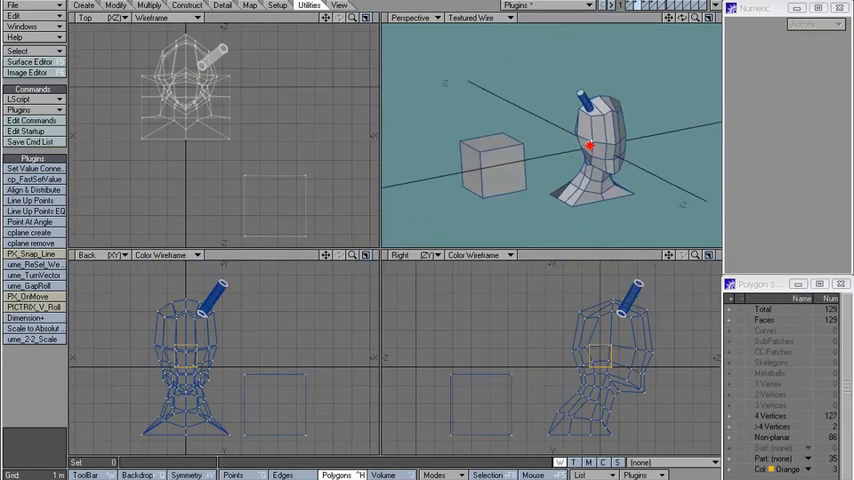
click(233, 475)
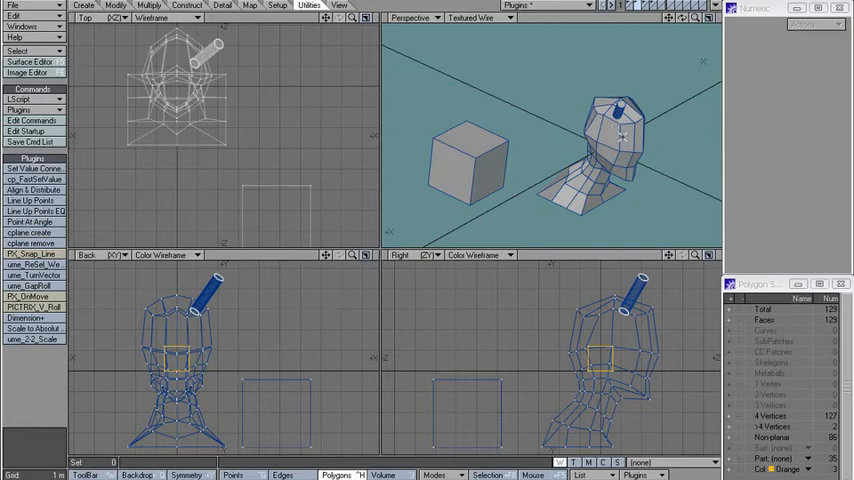
Use cplane create and Align & Distribute to rotate the head and horn onto their side
click(475, 165)
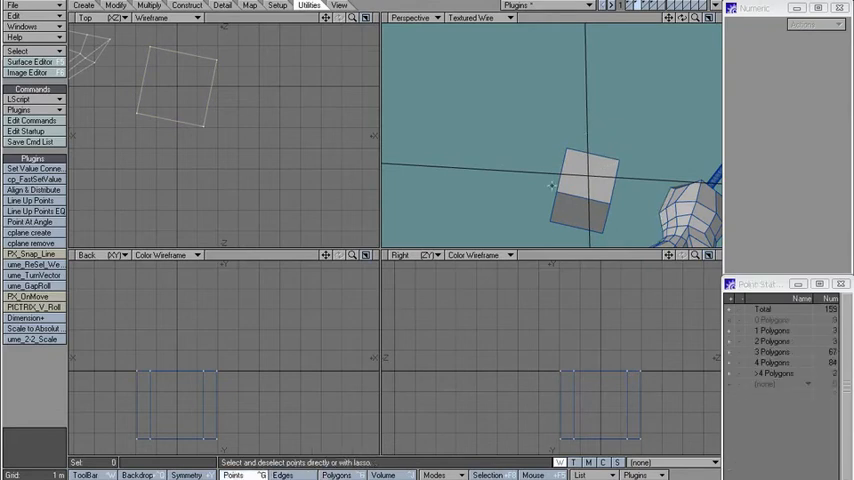
mouse_move(632, 179)
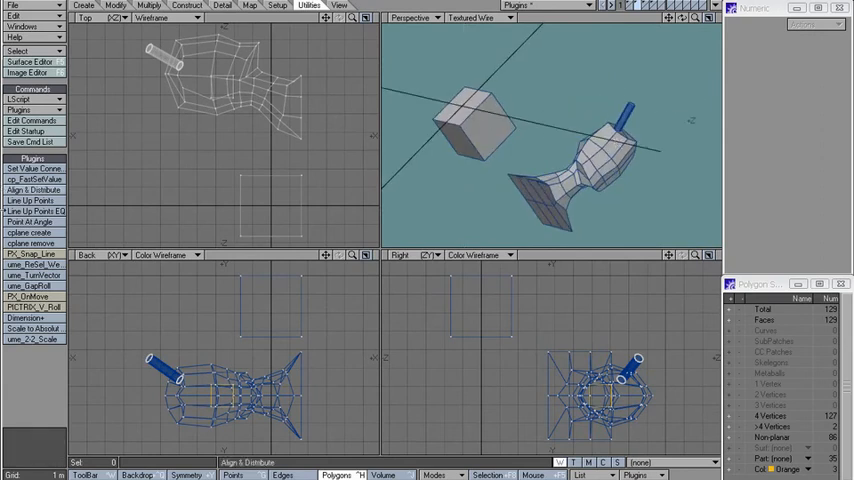
click(30, 243)
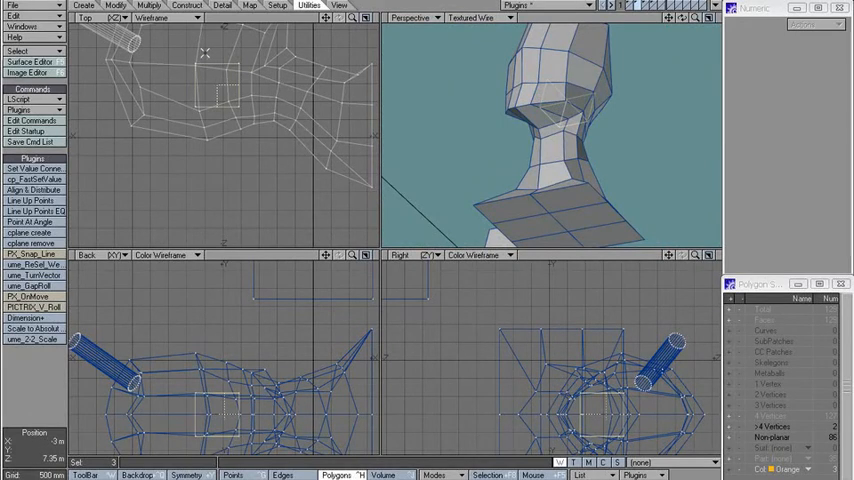
click(33, 275)
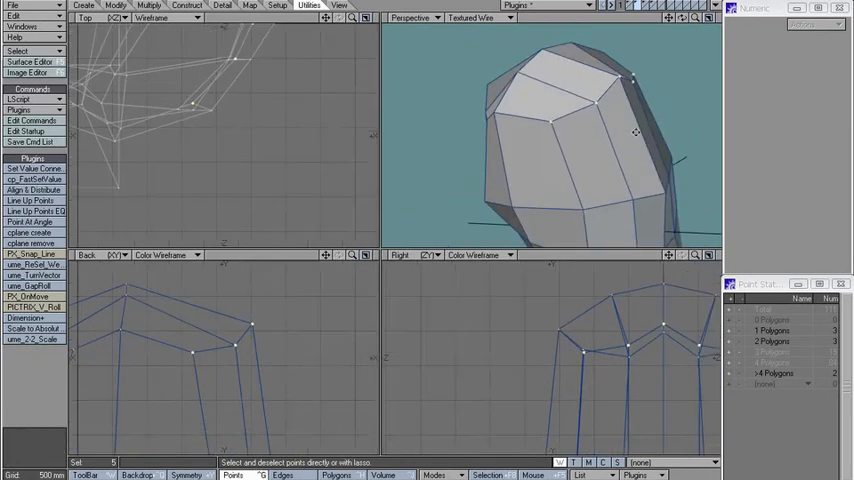
Stretch the five crown points to 353% horizontally and 16% vertically
drag(635, 135, 595, 140)
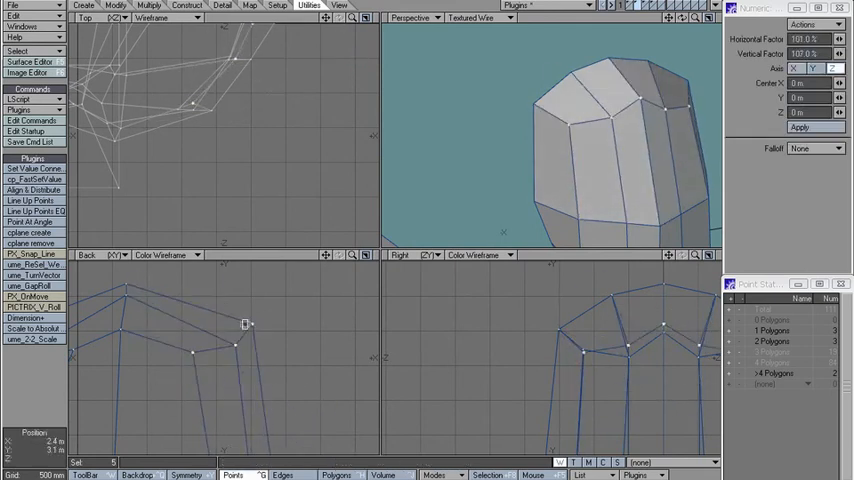
drag(247, 324, 228, 312)
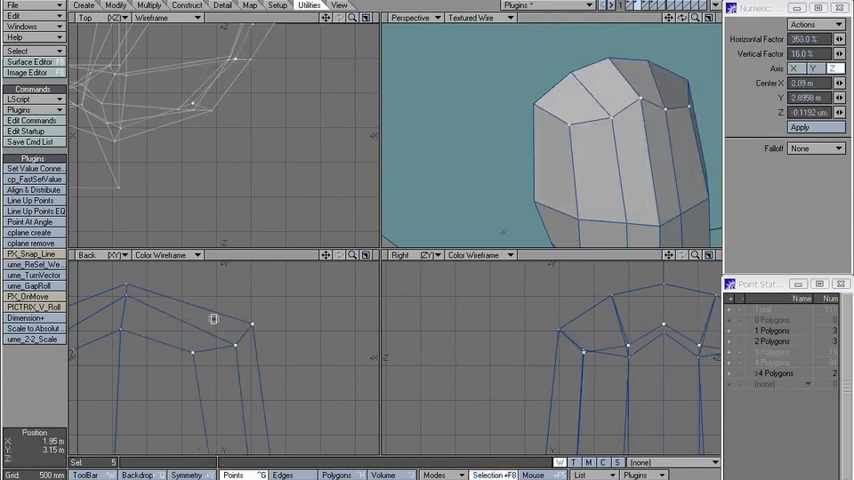
drag(214, 318, 237, 330)
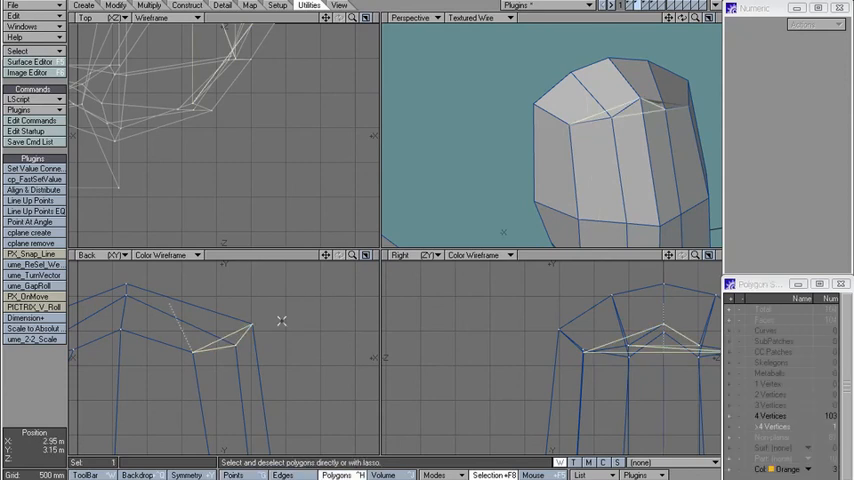
mouse_move(304, 330)
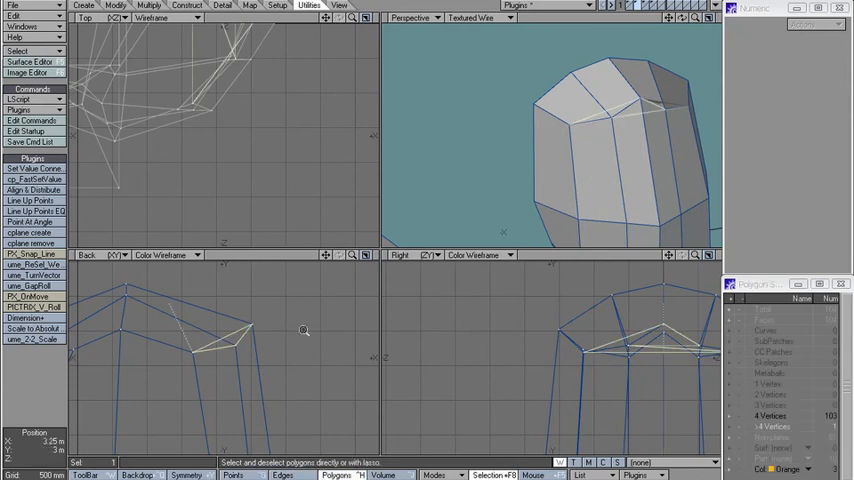
Give the crown polygon's points one shared Y value with Set Value
click(31, 232)
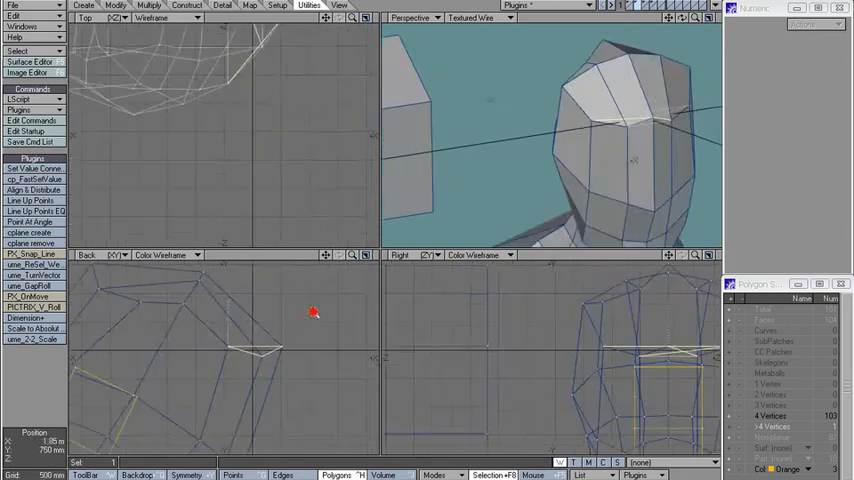
click(36, 168)
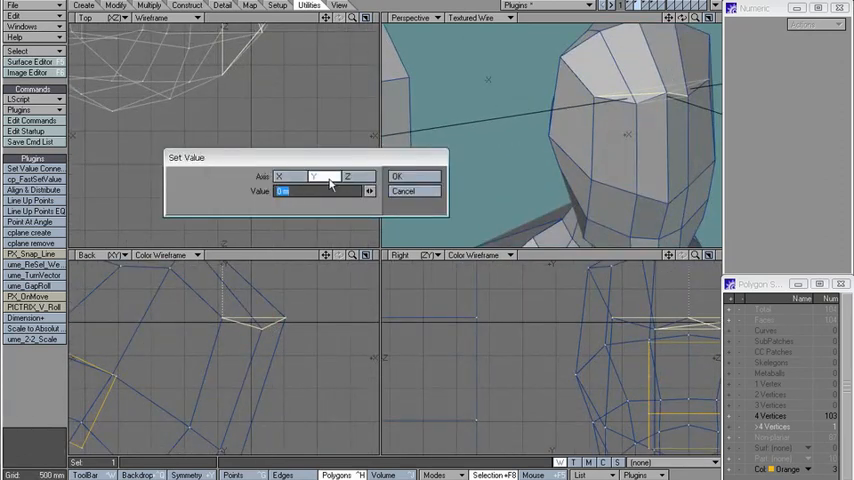
click(397, 176)
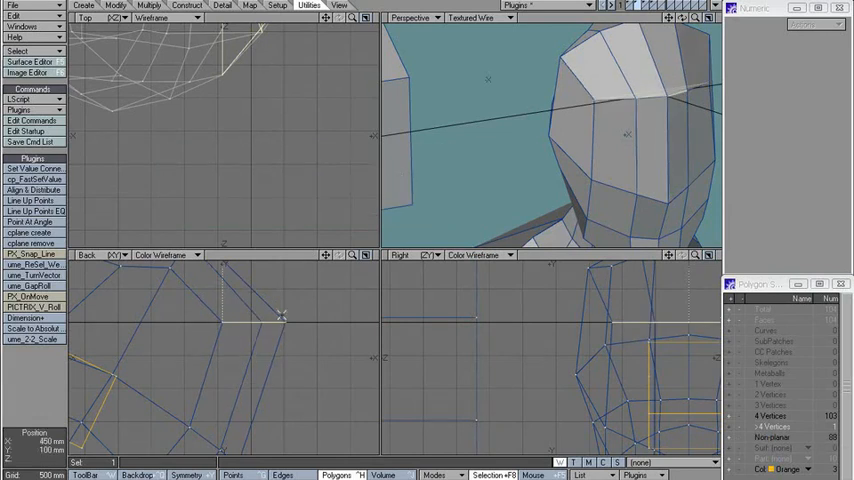